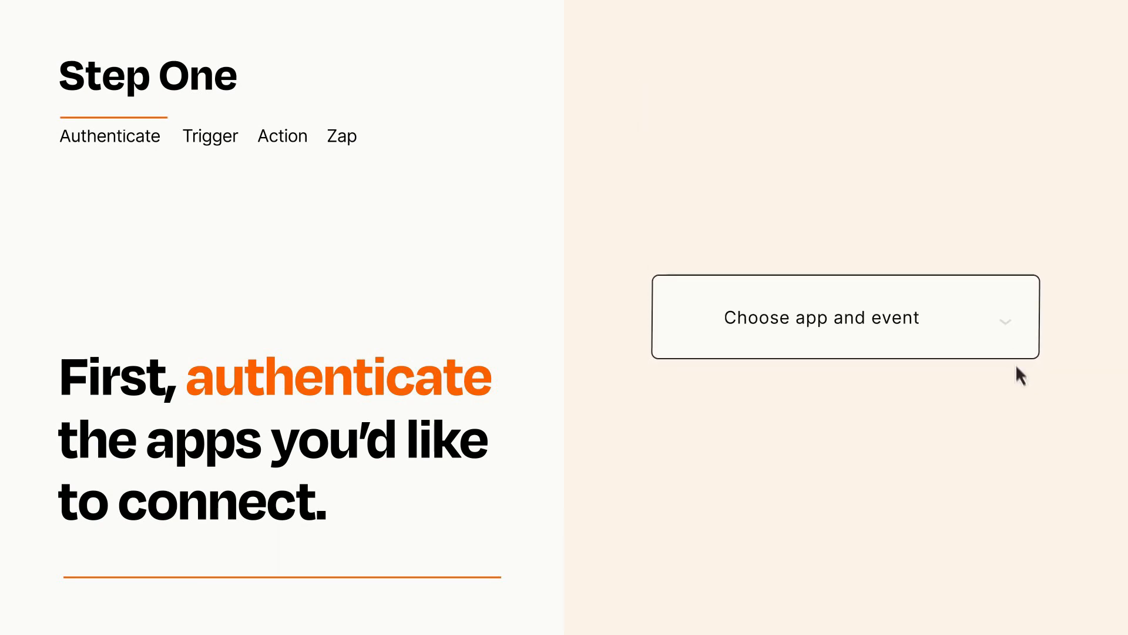
Choose Webflow Form Submission as the trigger event that starts the Zap
{"action": "left_click", "coordinate": [844, 316]}
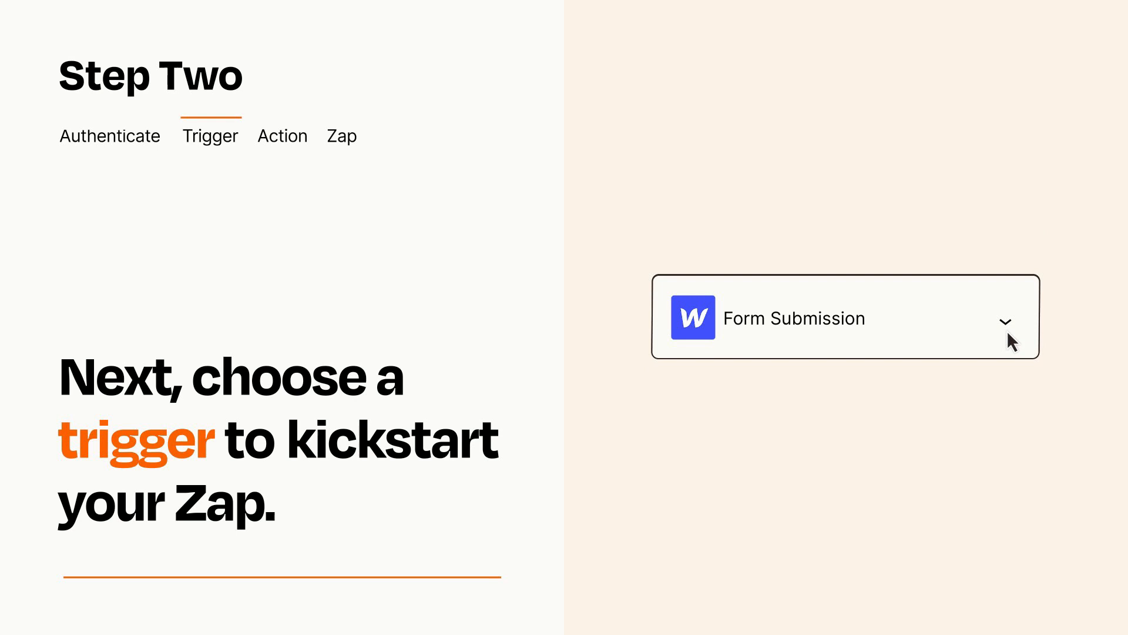
{"action": "mouse_move", "coordinate": [1023, 338]}
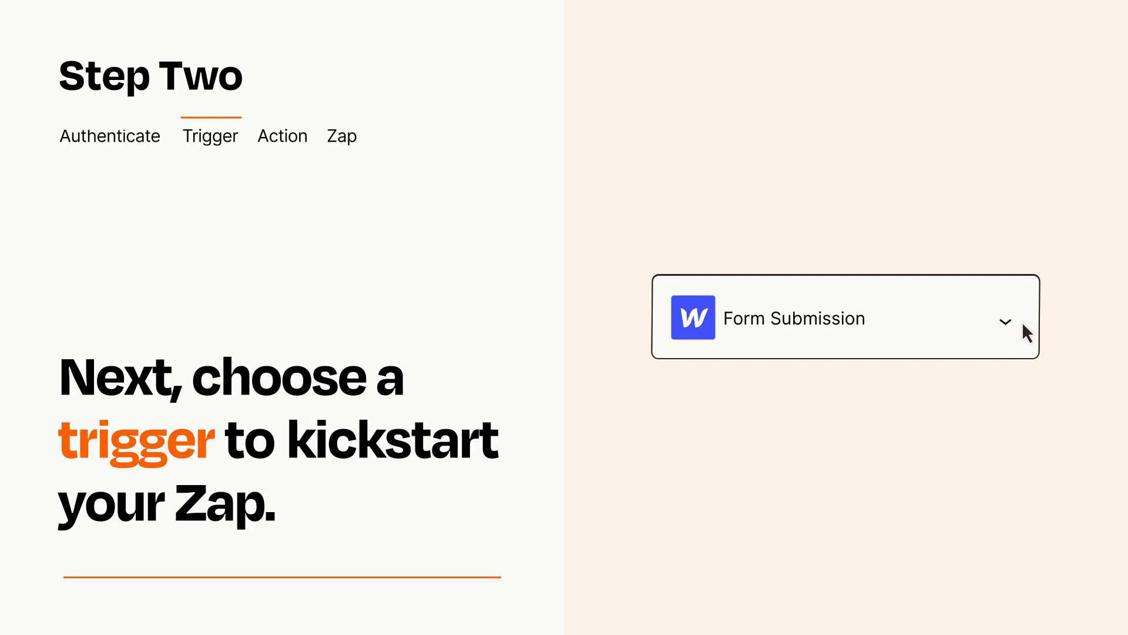
{"action": "mouse_move", "coordinate": [1025, 325]}
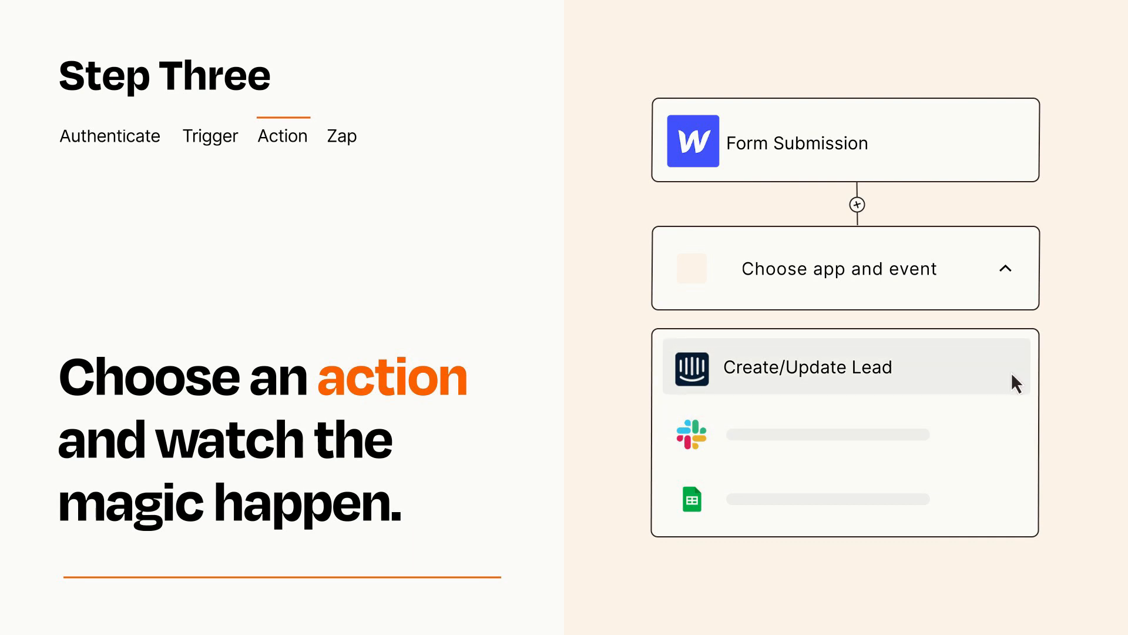
Set Intercom Create/Update Lead as the action event after the trigger
{"action": "left_click", "coordinate": [808, 367]}
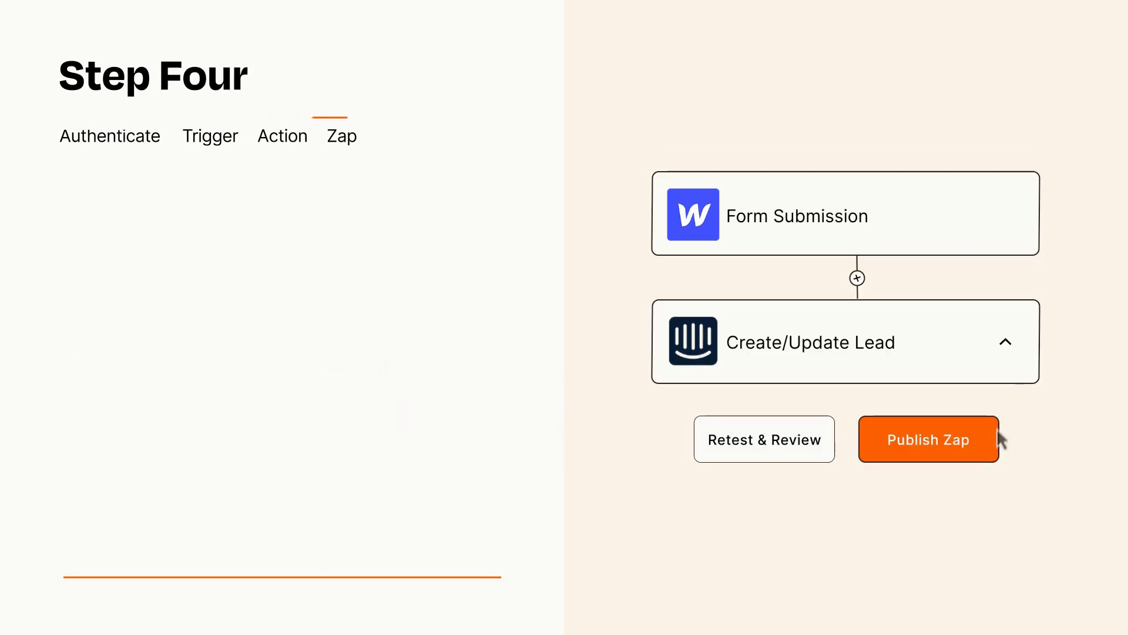
Publish the finished Webflow-to-Intercom lead Zap so it is turned on
{"action": "left_click", "coordinate": [928, 438]}
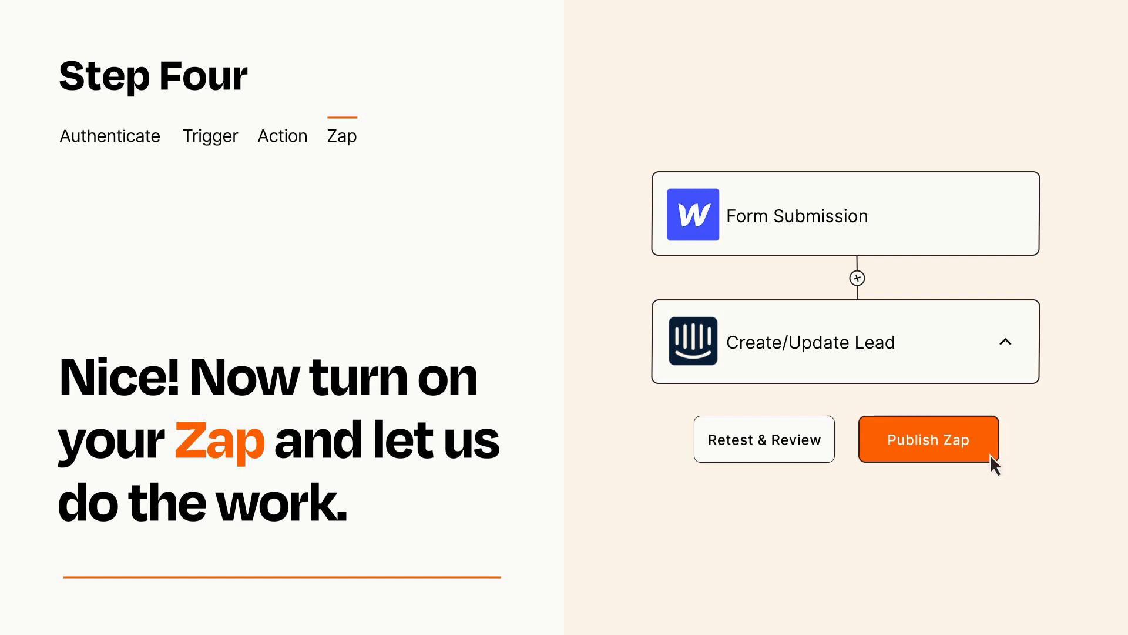
{"action": "left_click", "coordinate": [927, 438]}
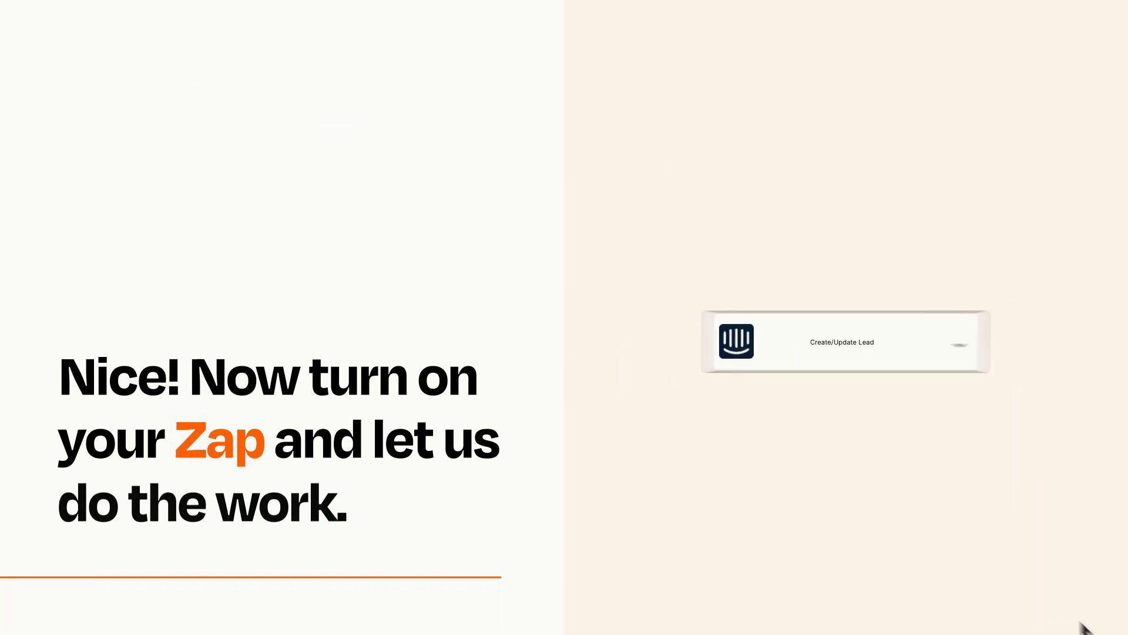